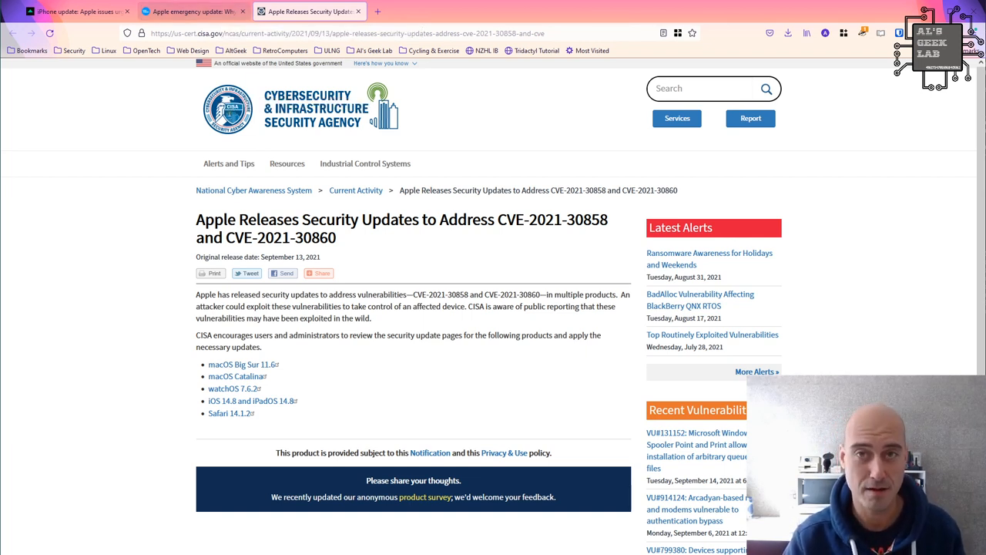
Switch to the USA Today article on Apple's emergency Pegasus spyware update.
{"action": "left_click", "coordinate": [193, 11]}
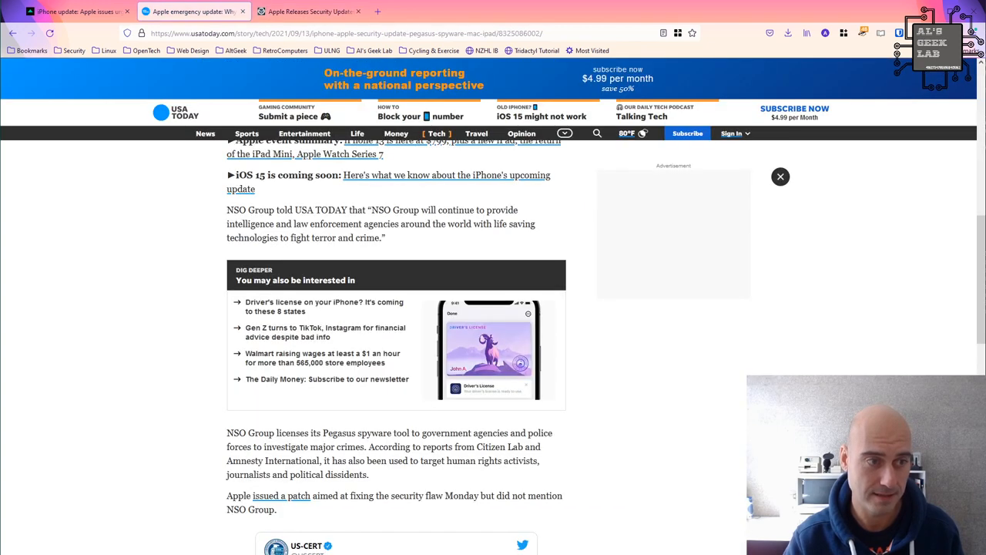
{"action": "mouse_move", "coordinate": [326, 379]}
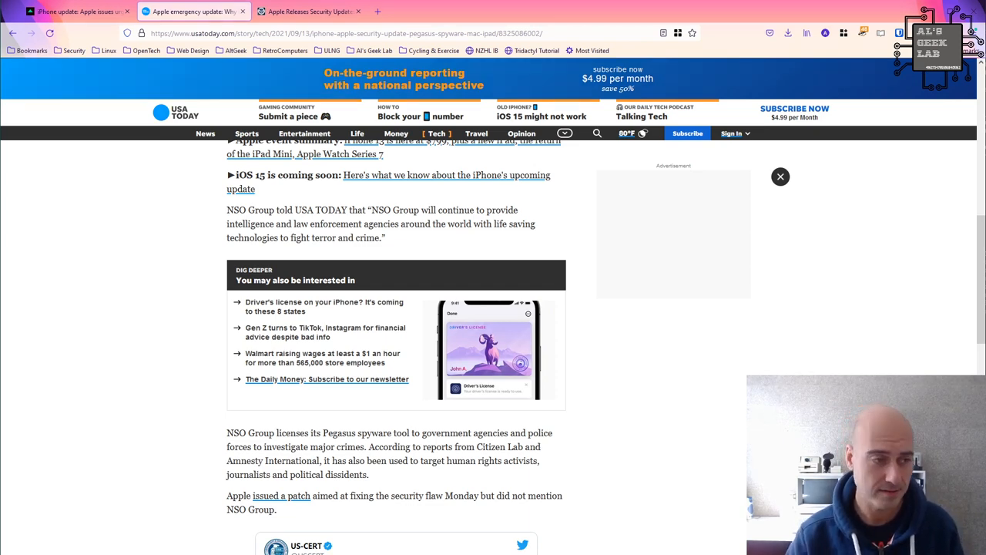
{"action": "left_click", "coordinate": [308, 11]}
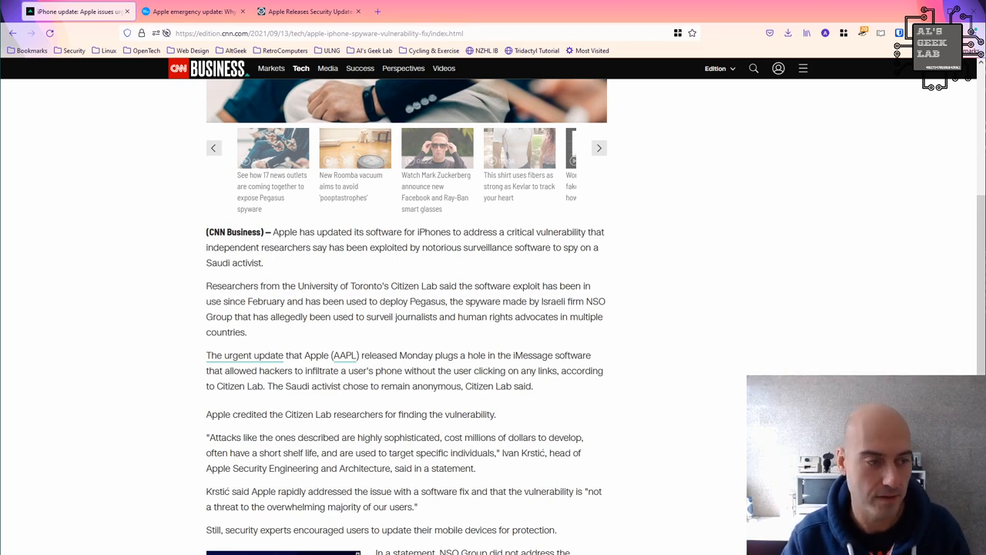
{"action": "scroll", "scroll_direction": "down", "scroll_amount": 3}
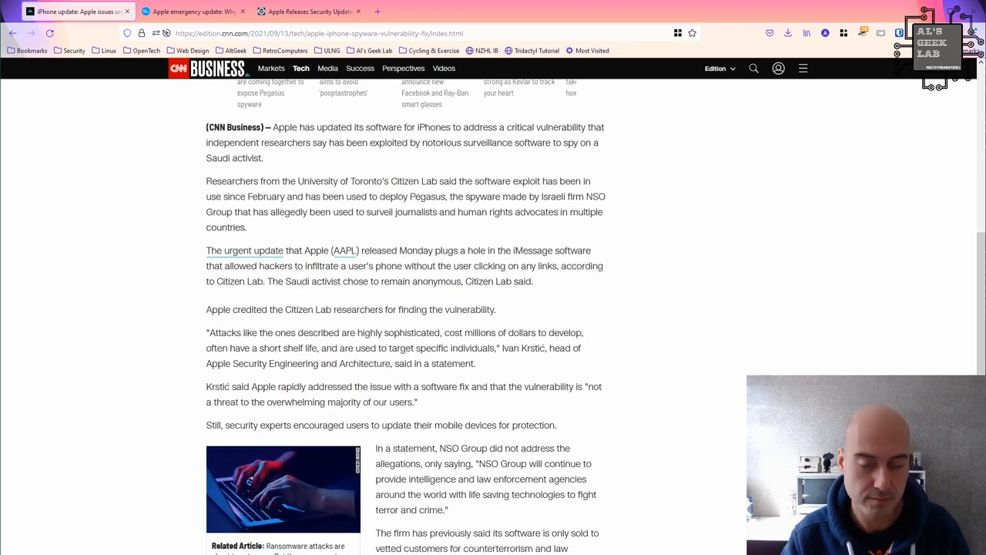
{"action": "scroll", "scroll_direction": "up", "scroll_amount": 3}
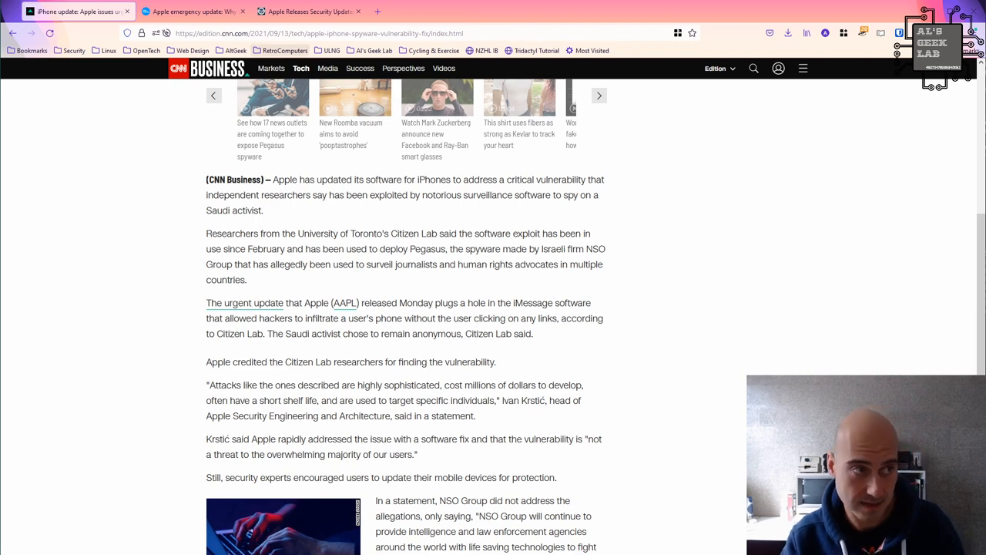
Return to USA Today and scroll to the US-CERT tweet about iOS 14.8.
{"action": "left_click", "coordinate": [193, 11]}
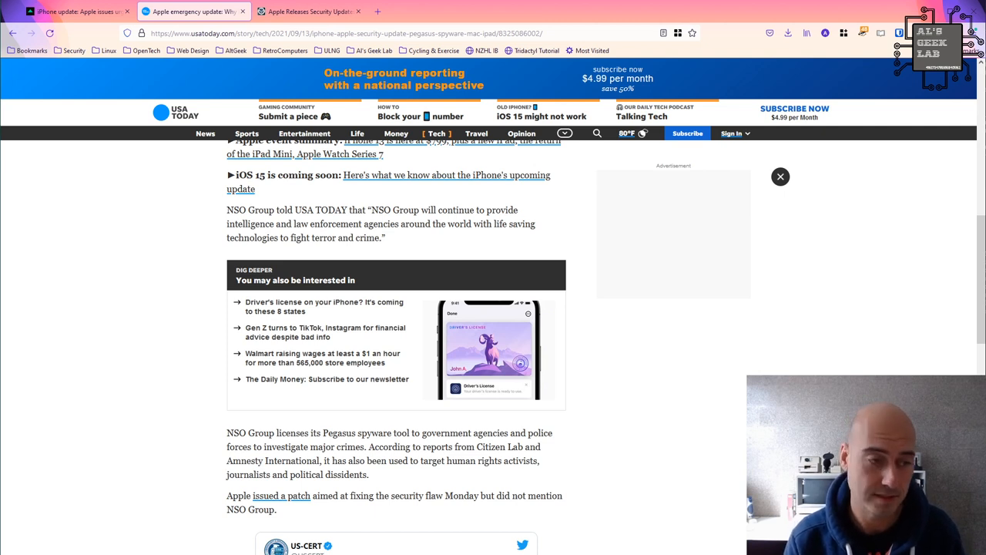
{"action": "scroll", "scroll_direction": "down", "scroll_amount": 3}
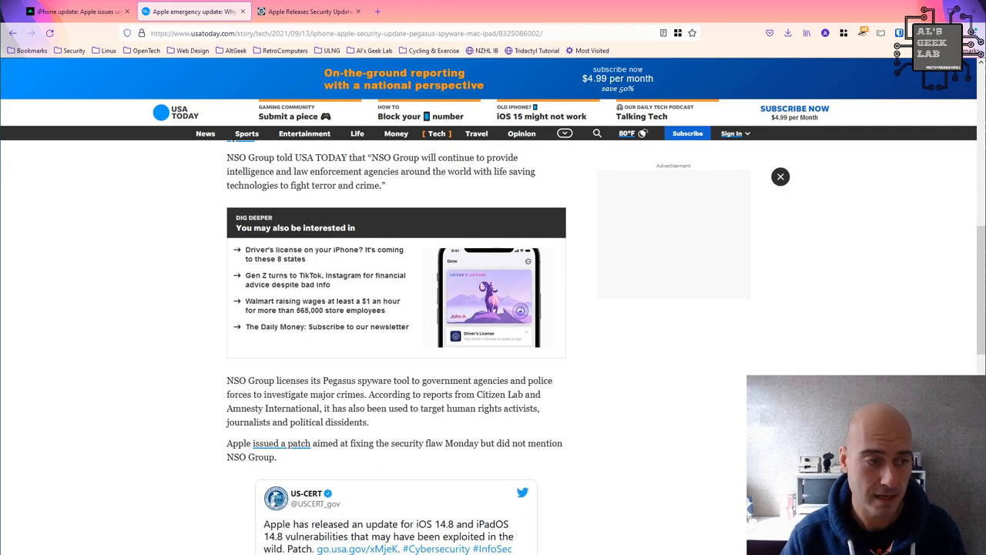
{"action": "scroll", "scroll_direction": "down", "scroll_amount": 3}
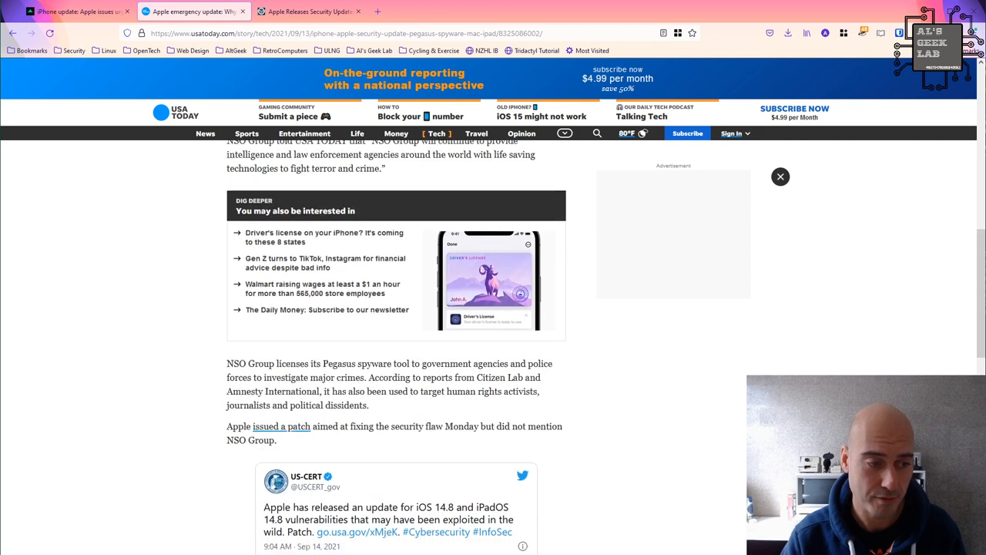
{"action": "scroll", "scroll_direction": "down", "scroll_amount": 3}
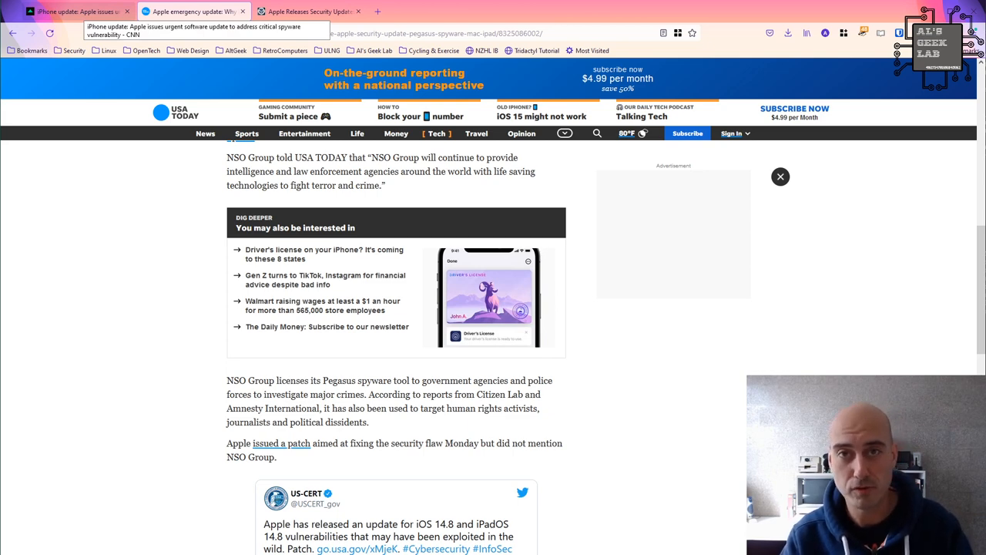
Revisit the CNN Business article and scroll back up to its headline.
{"action": "left_click", "coordinate": [73, 12]}
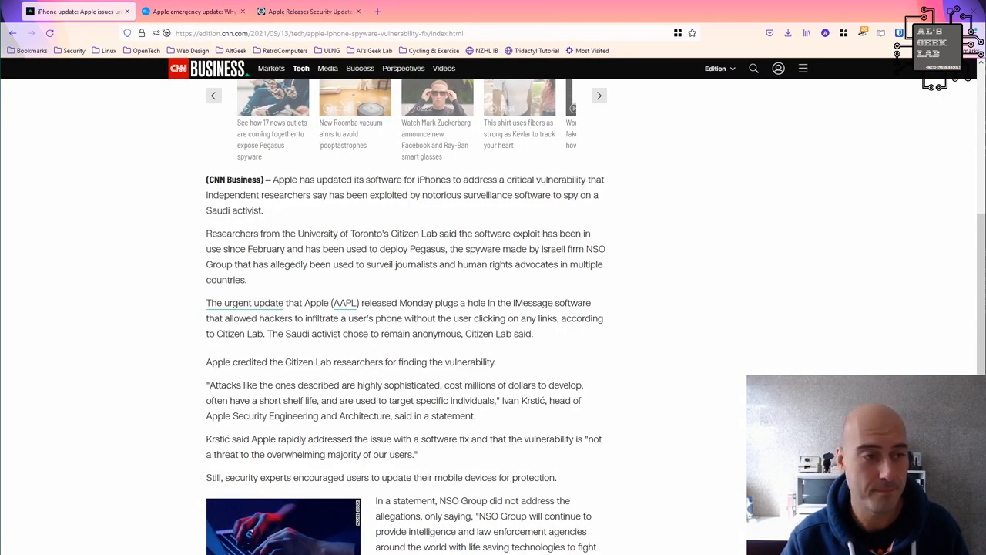
{"action": "scroll", "scroll_direction": "down", "scroll_amount": 3}
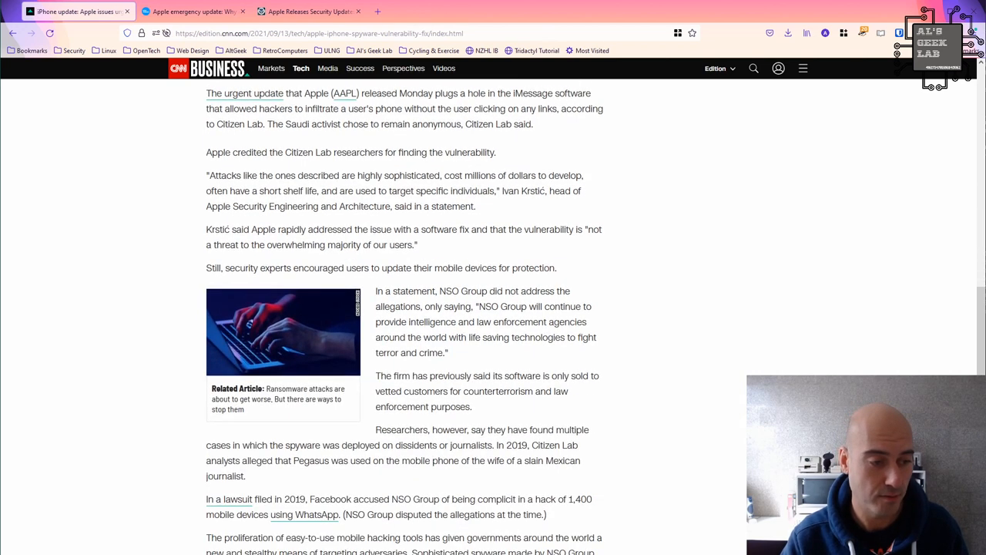
{"action": "scroll", "scroll_direction": "up", "scroll_amount": 3}
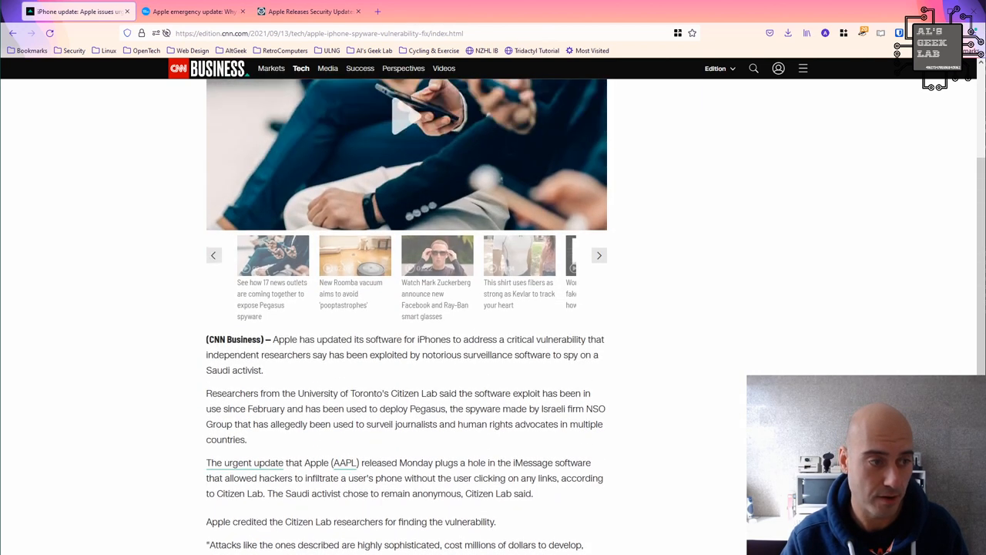
{"action": "scroll", "scroll_direction": "up", "scroll_amount": 3}
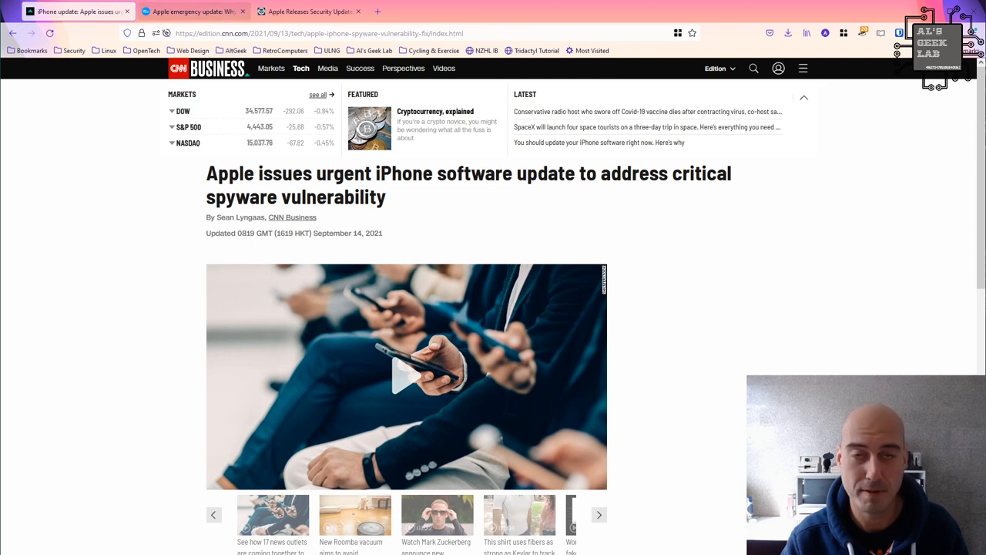
Move through USA Today to the CISA advisory and highlight the affected Apple products list.
{"action": "left_click", "coordinate": [193, 11]}
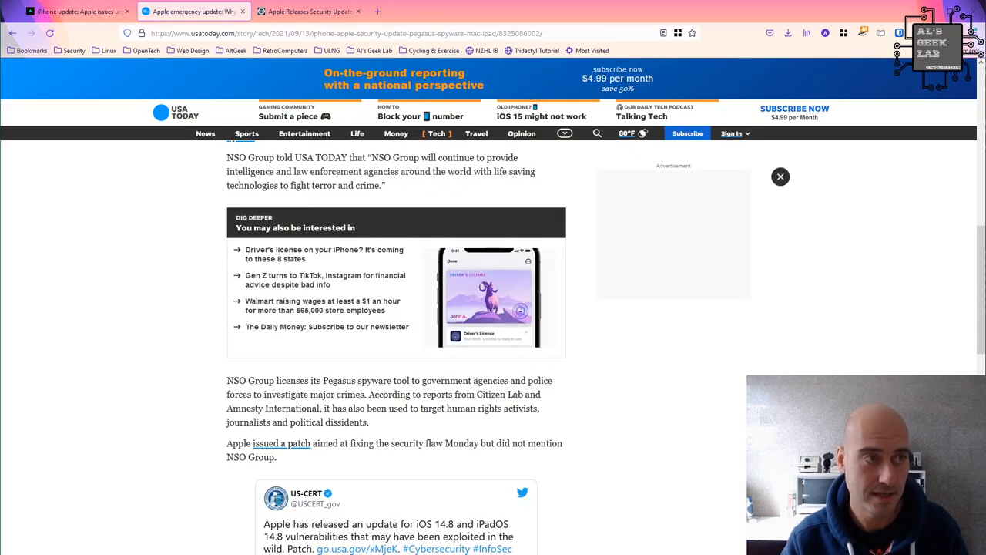
{"action": "left_click", "coordinate": [309, 12]}
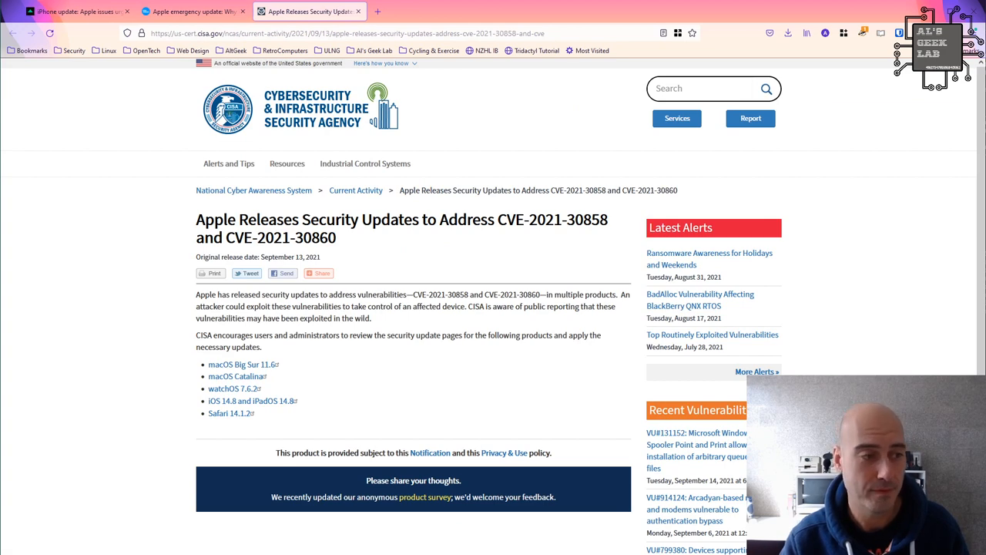
{"action": "left_click_drag", "start_coordinate": [208, 364], "coordinate": [254, 413]}
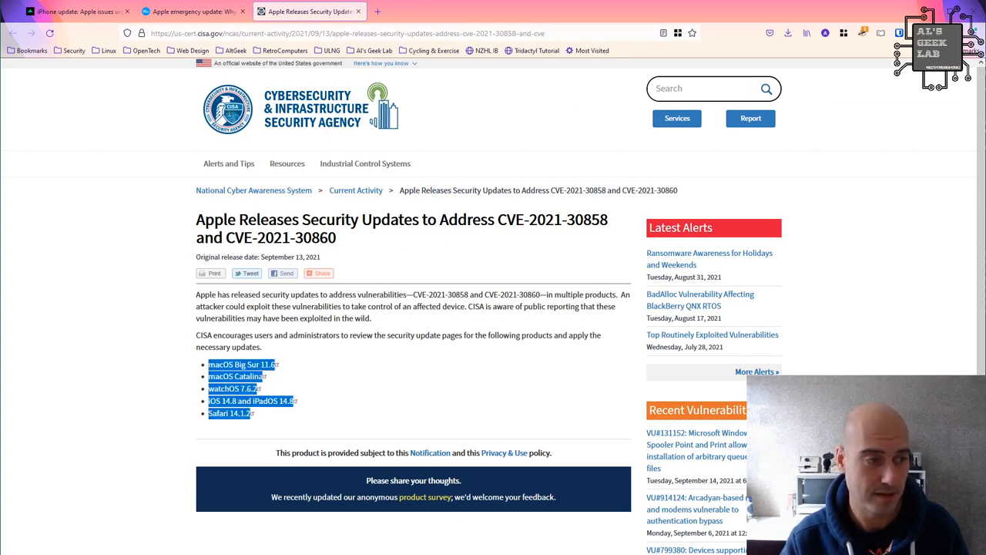